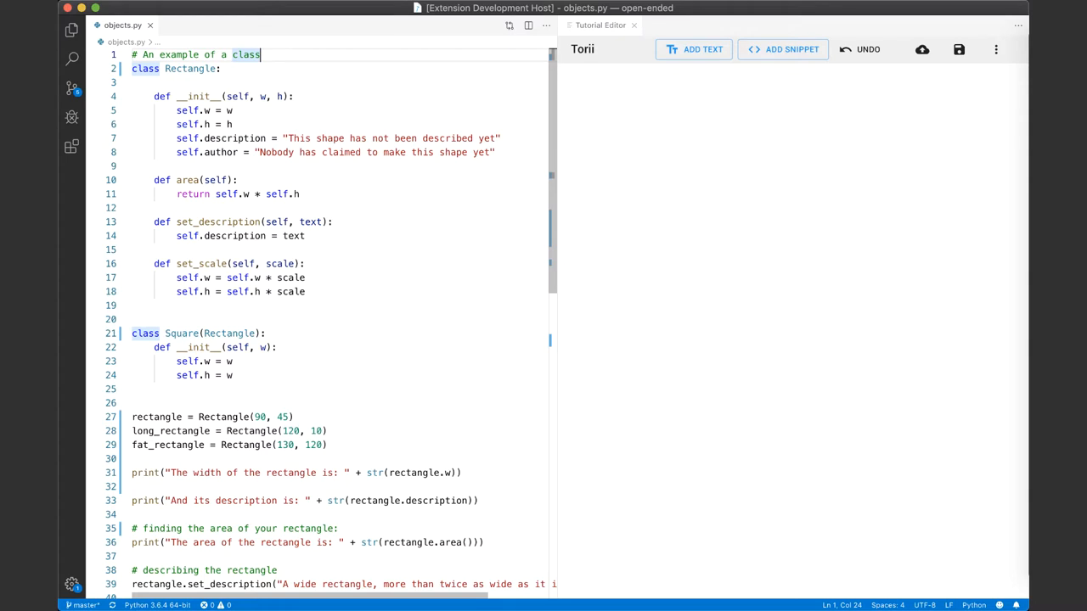
pyautogui.moveTo(493, 82)
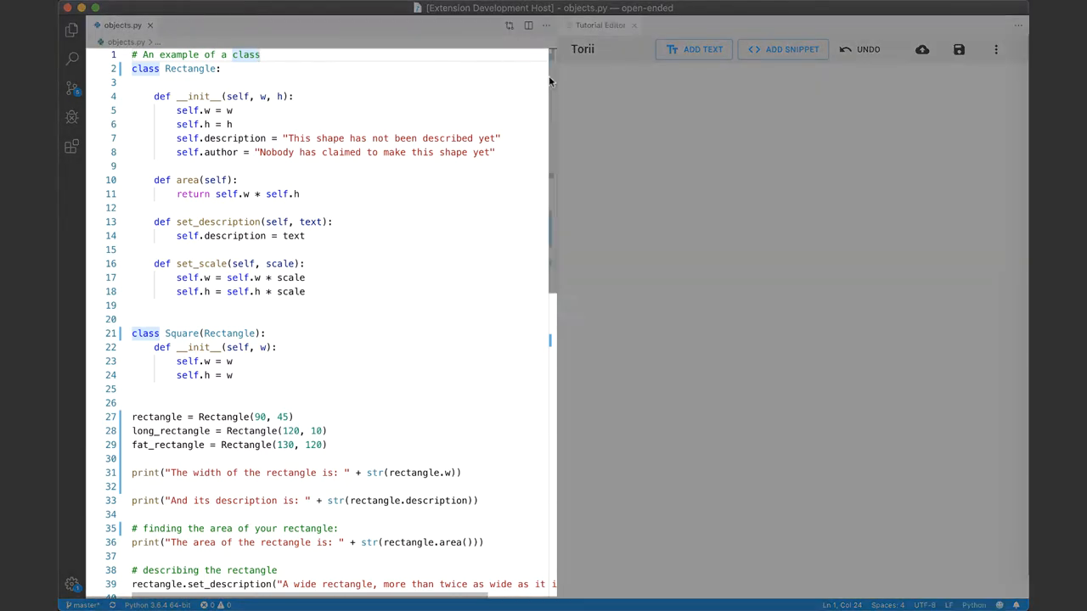
# Step: Add the 'Programming with Objects in Python' introduction text above the Rectangle(90, 45) snippet
pyautogui.click(693, 48)
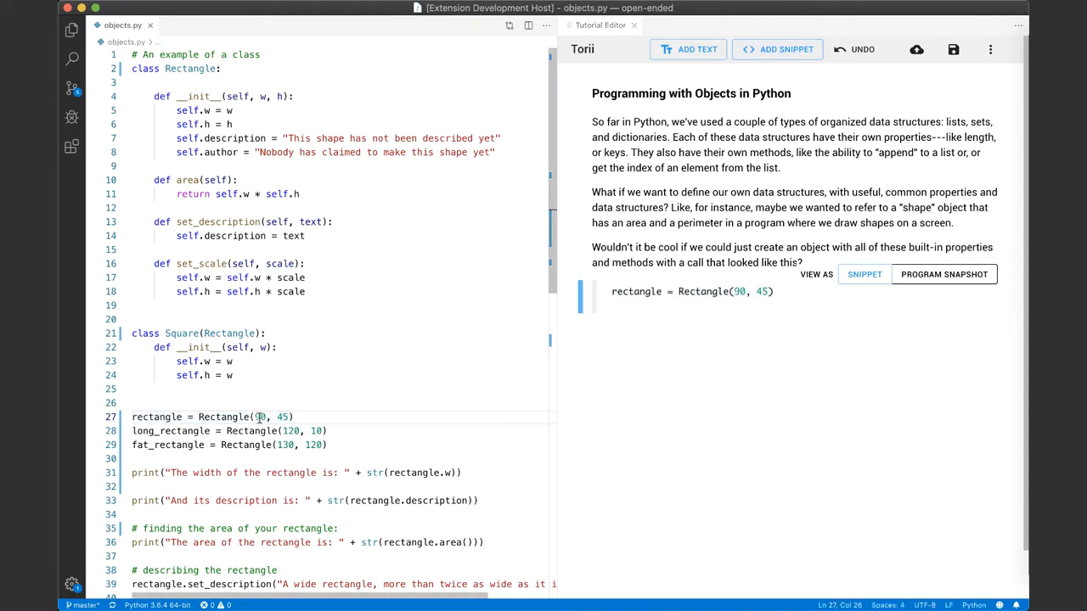
# Step: Explain objects and classes, then link the Rectangle class and area method lines as snippets
pyautogui.write('100')
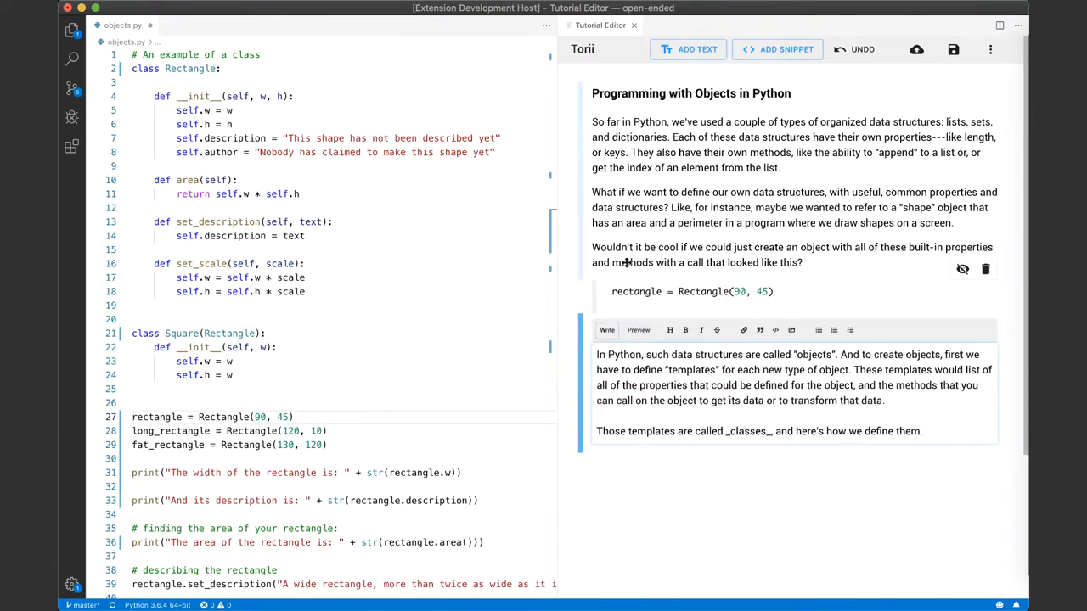
pyautogui.click(778, 47)
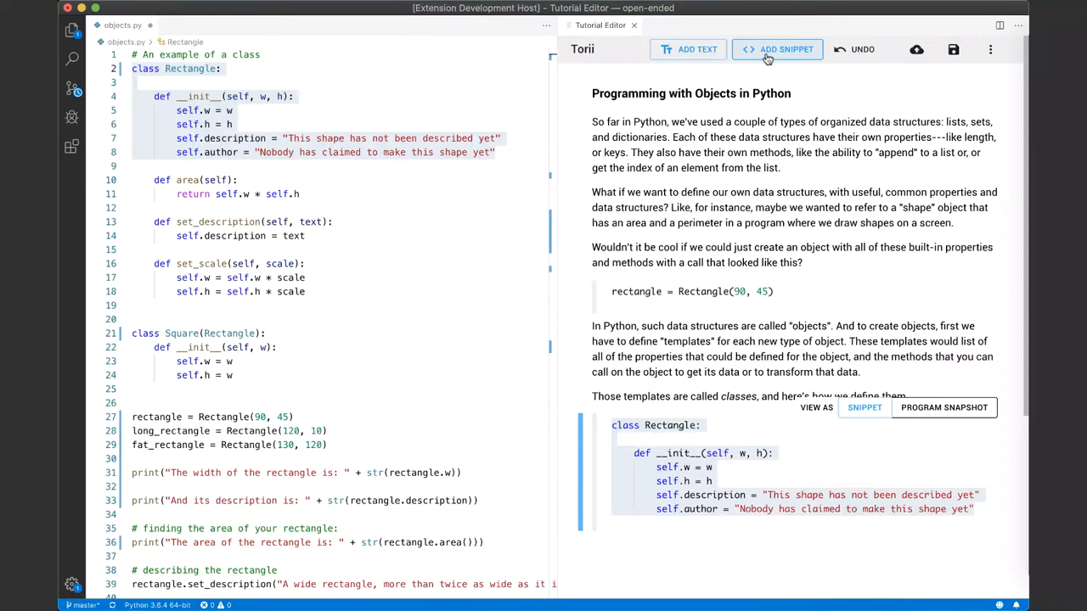
pyautogui.click(778, 48)
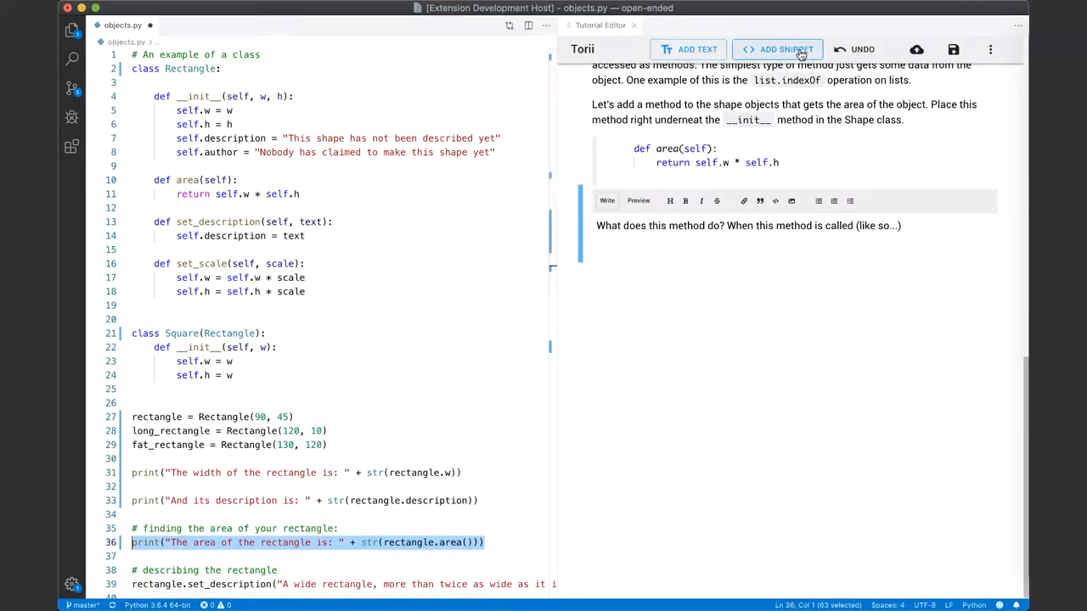
# Step: Link the area print line, explain the dimension multiplication, and add console output 'The width of the rectangle is: 90'
pyautogui.click(776, 48)
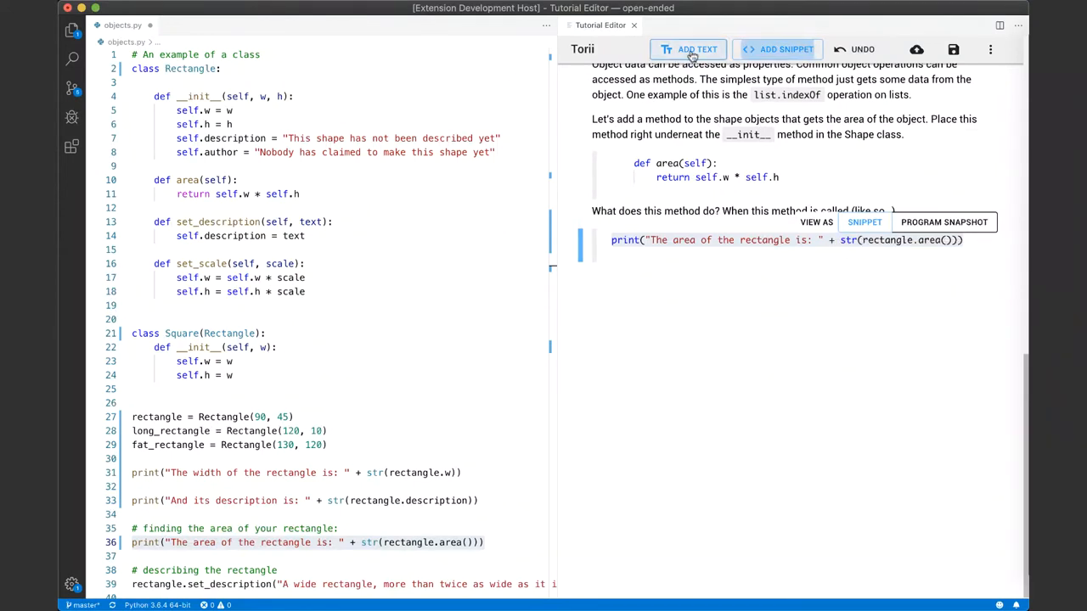
pyautogui.click(689, 47)
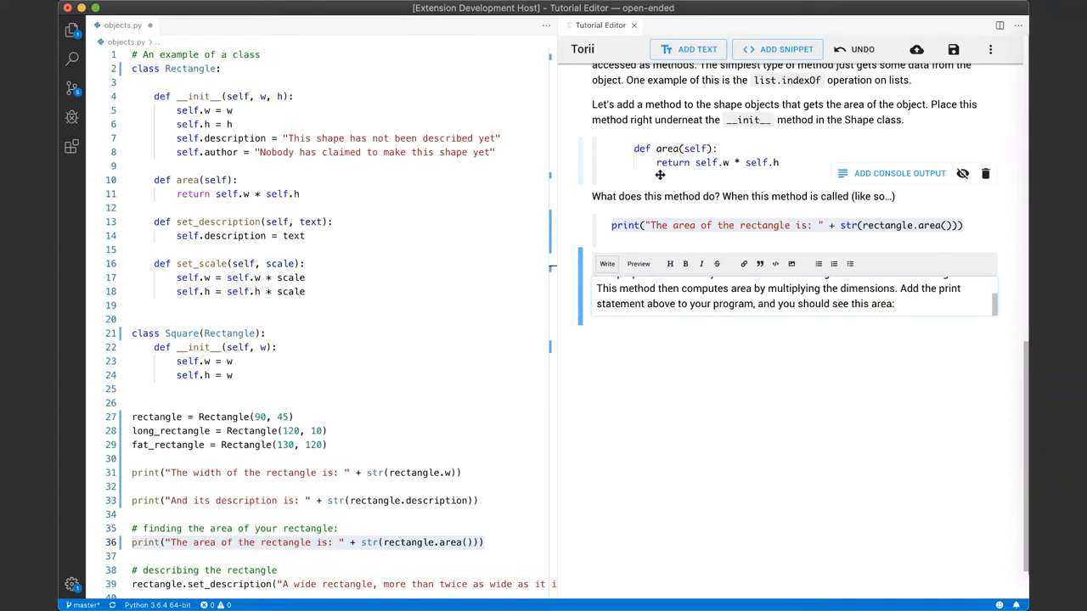
pyautogui.click(890, 236)
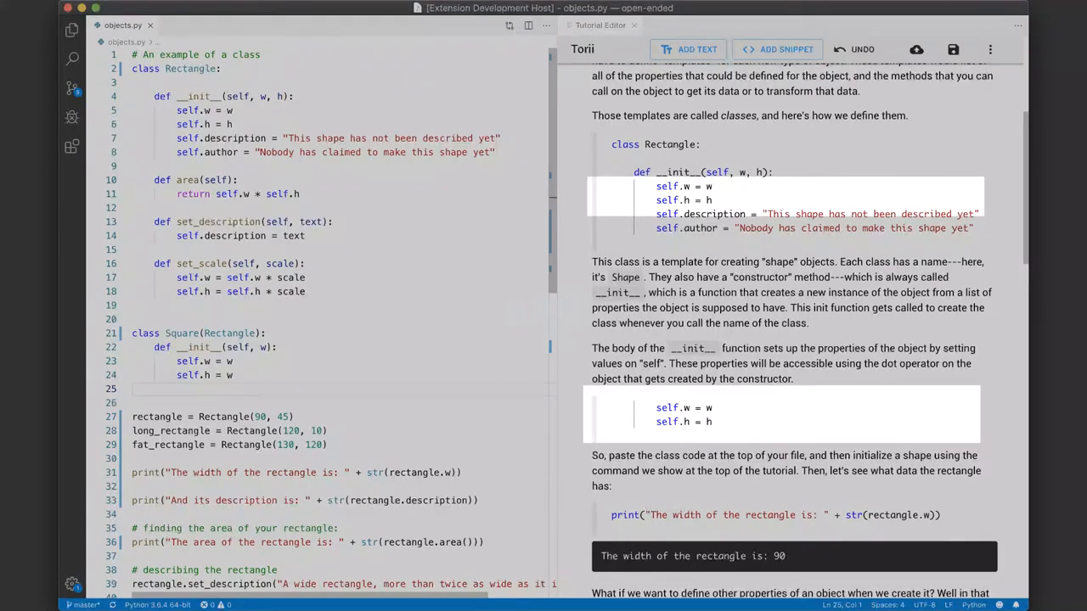
pyautogui.scroll(-3)
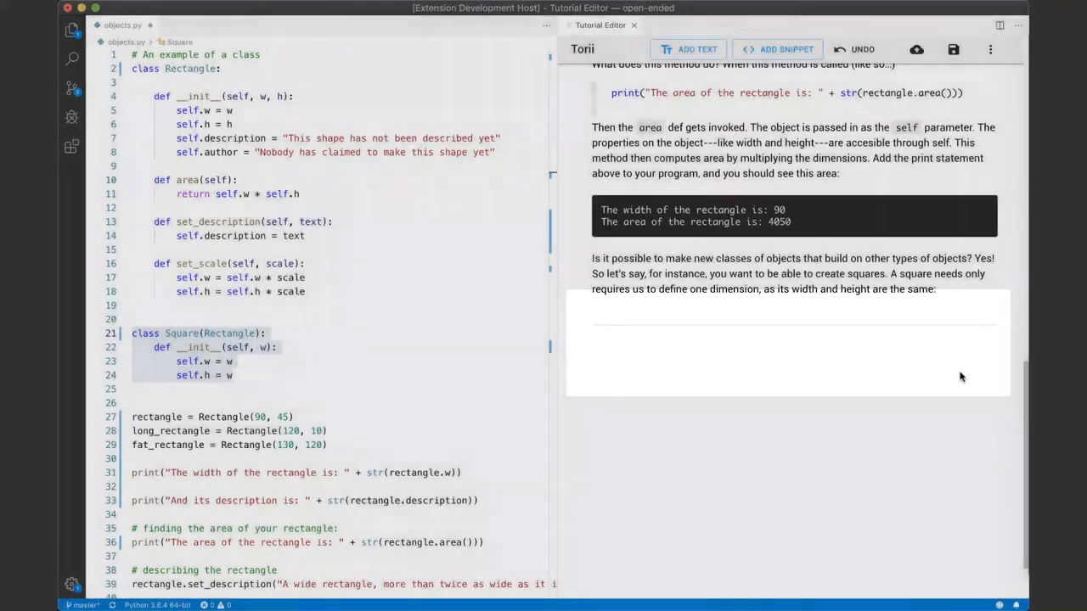
pyautogui.scroll(-3)
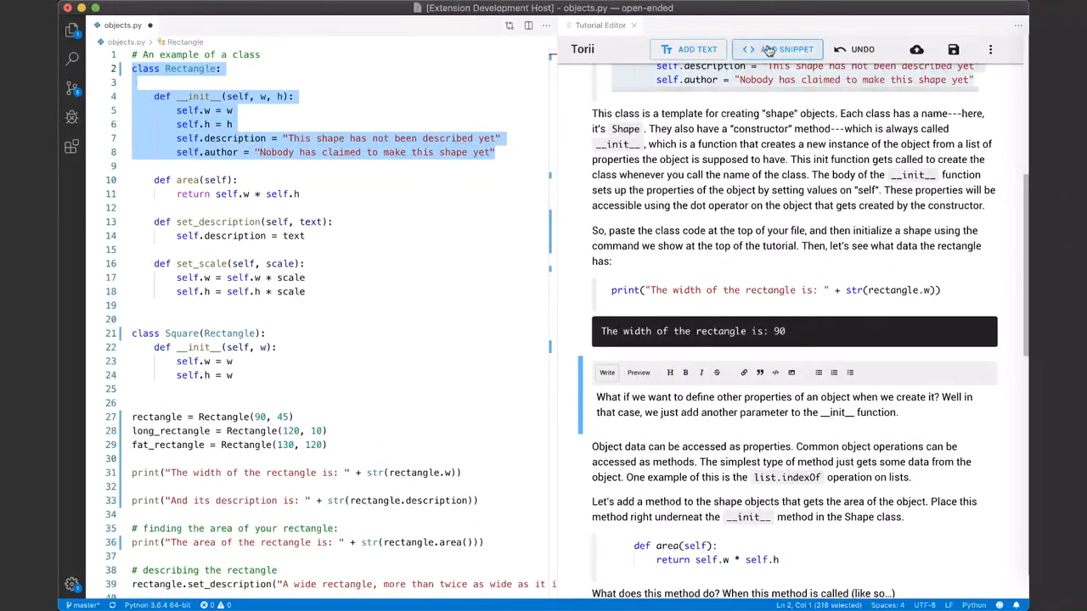
# Step: Export the tutorial as oop-tutorial.md, opened as Markdown source beside its preview
pyautogui.click(776, 49)
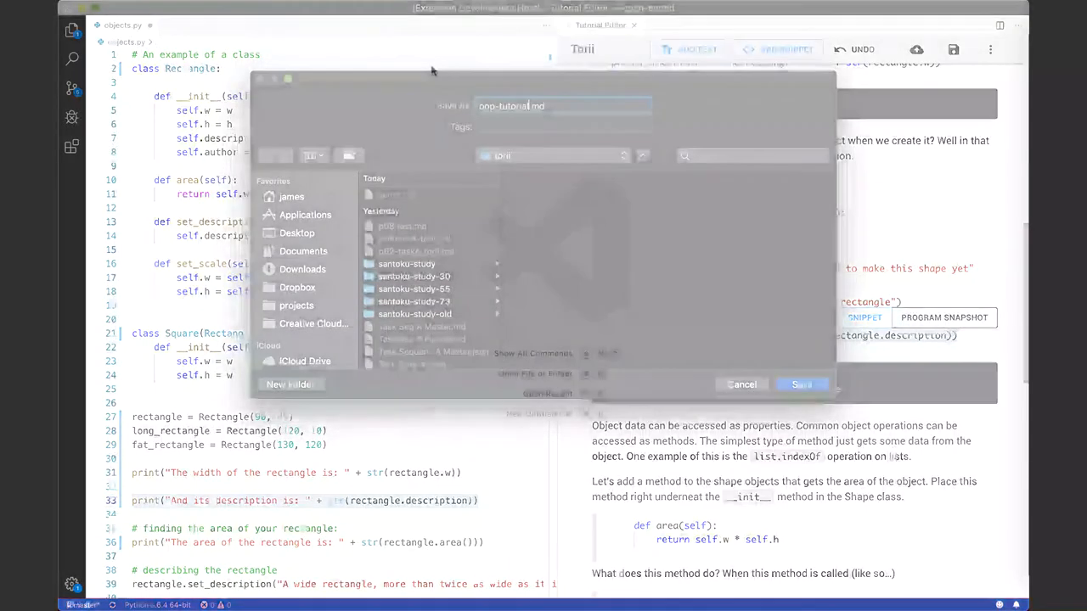
pyautogui.click(801, 384)
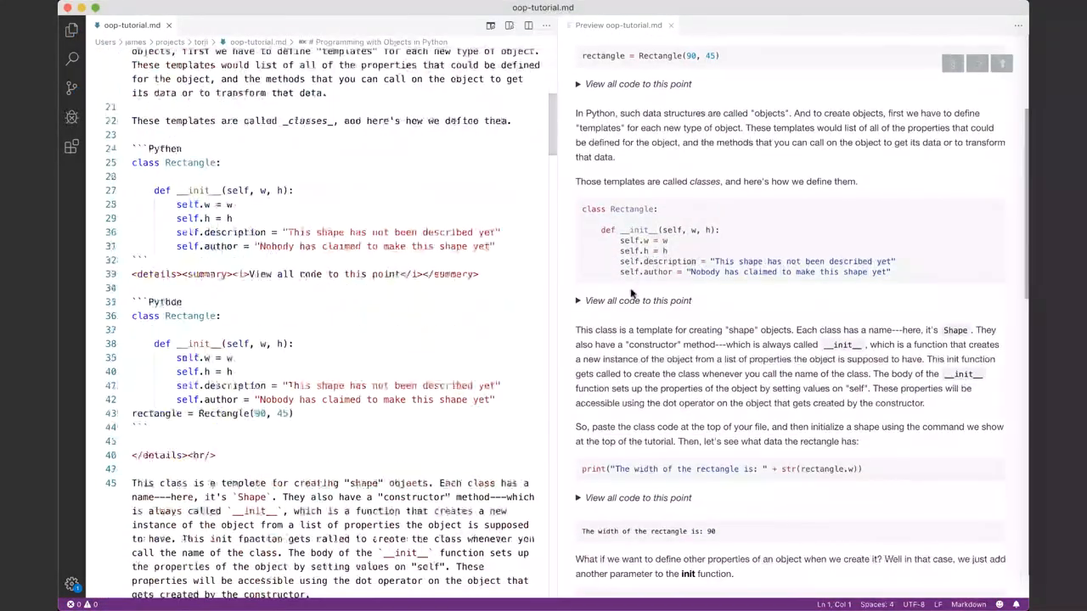